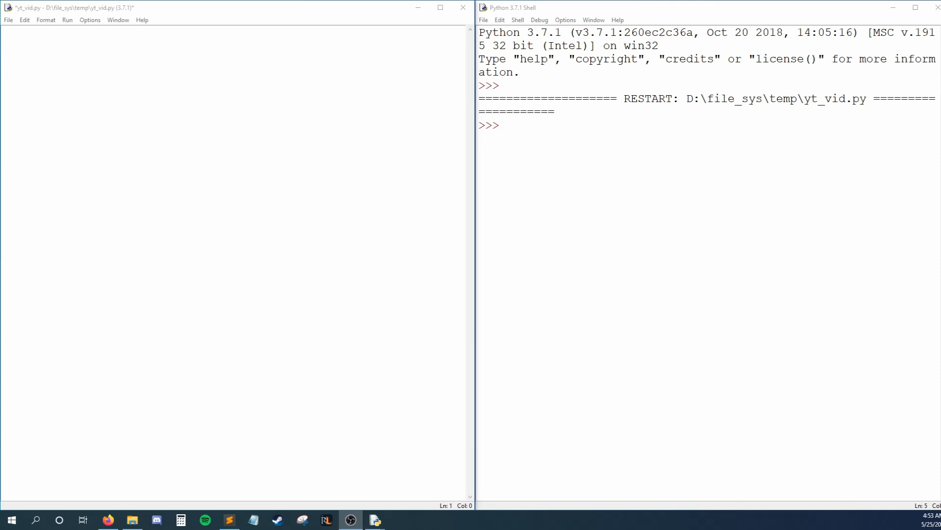
Paste the complete adventure script, run it, and answer the prompts with sword and the left path
right_click(108, 127)
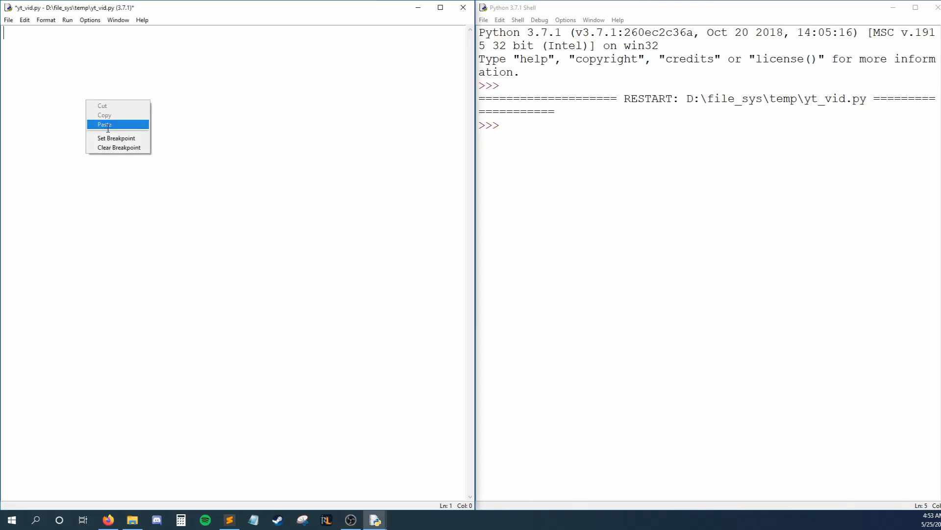
click(104, 125)
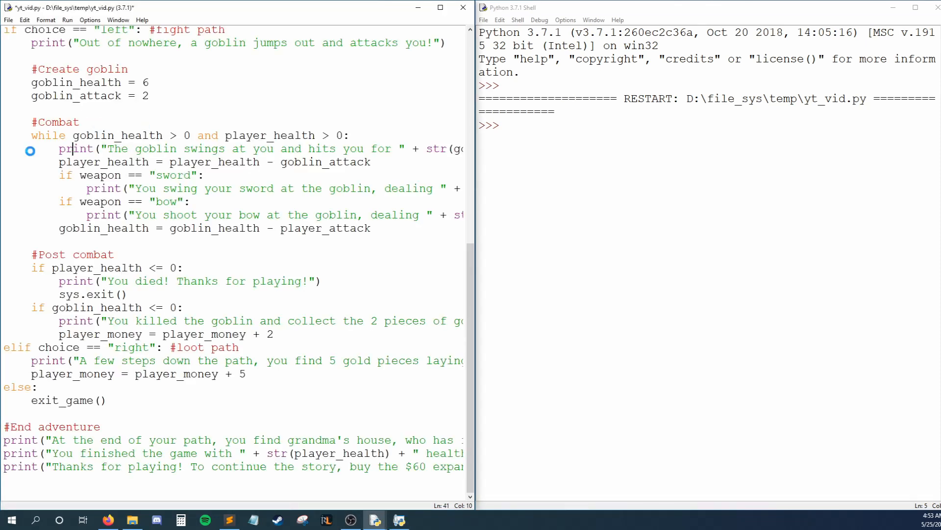
key(F5)
text(Kyle)
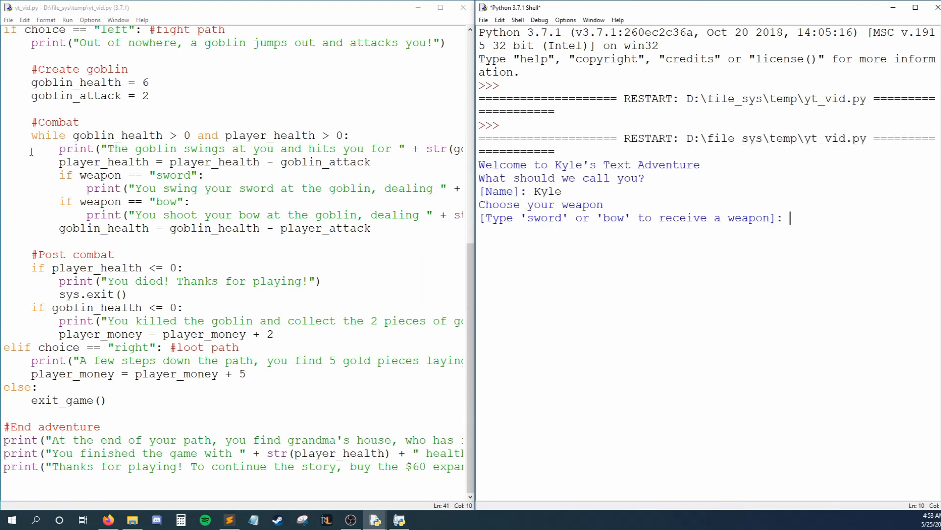
text(sword)
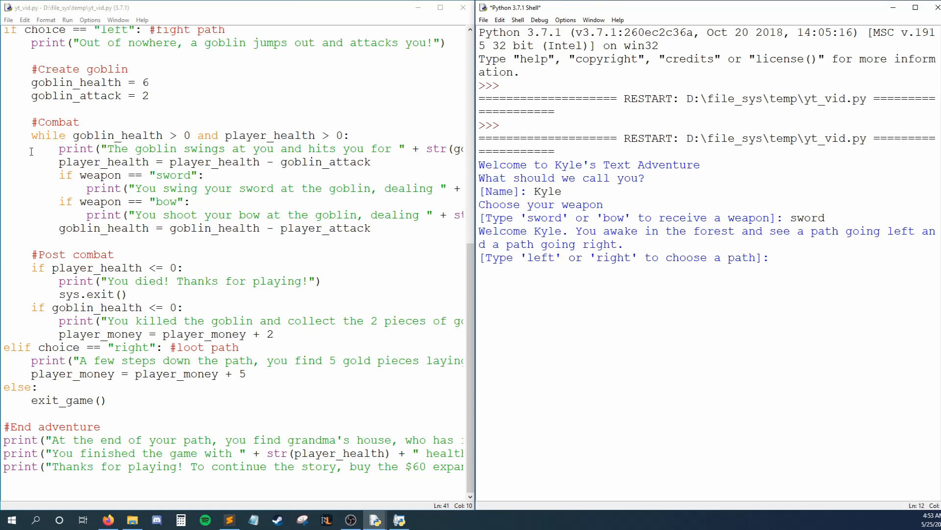
text(left)
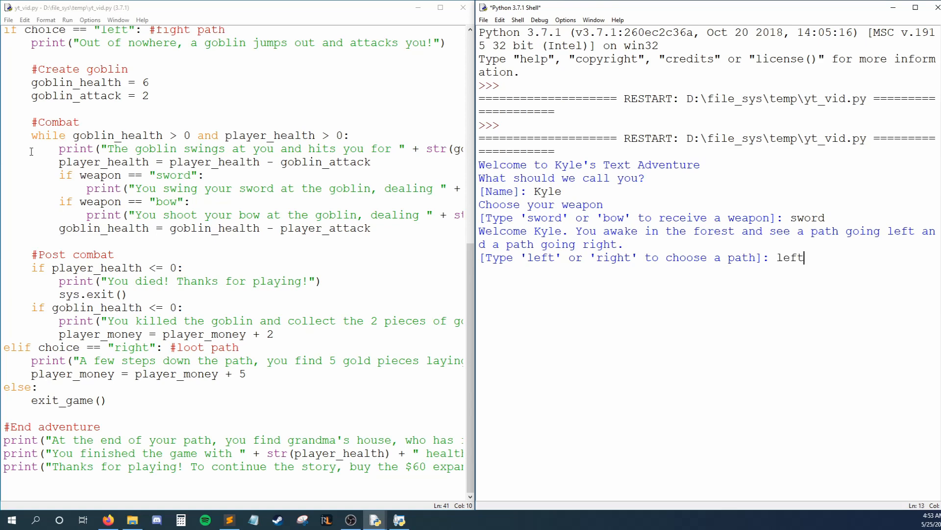
key(Return)
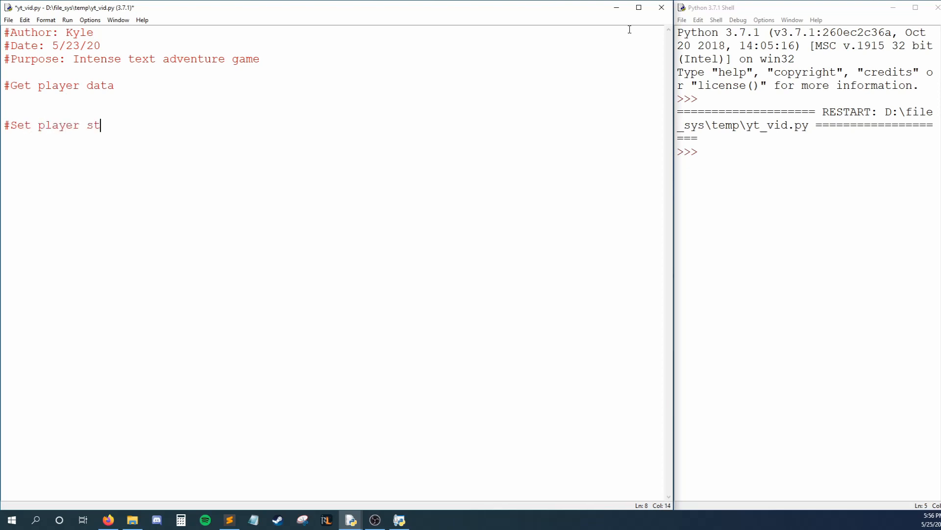
Write section comments for player data, player stats, begin adventure and end adventure
text(ats)
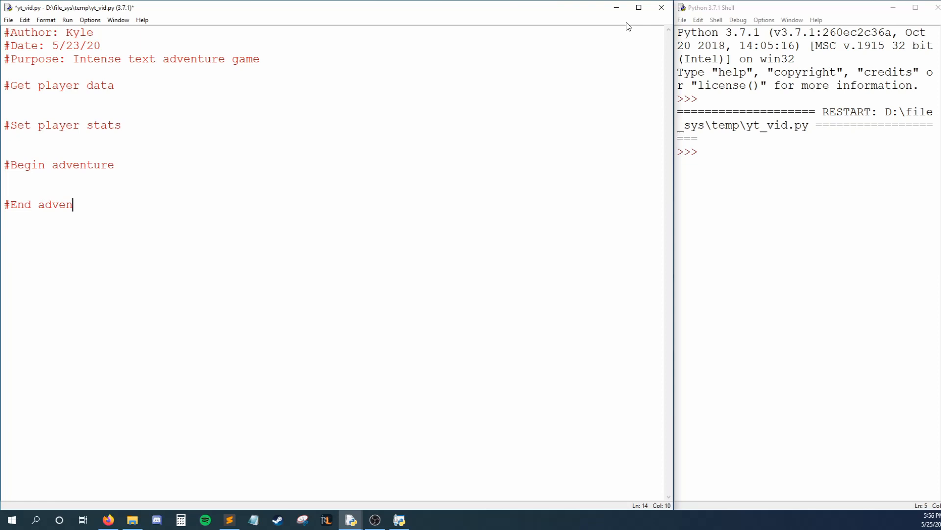
text(ture)
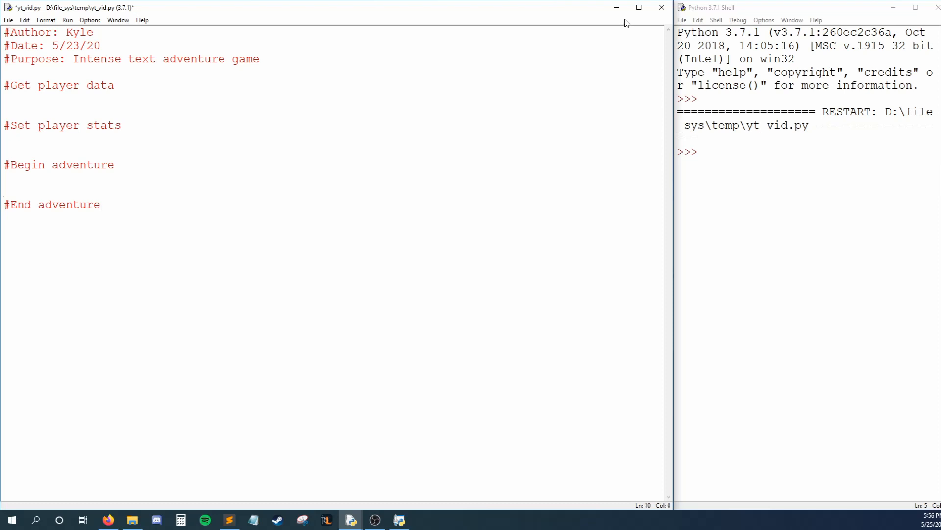
Print a welcome and take player_name and weapon ('sword' or 'bow') via input()
text(print("Welcome to Kyle's Text Adventure)
text(player_na)
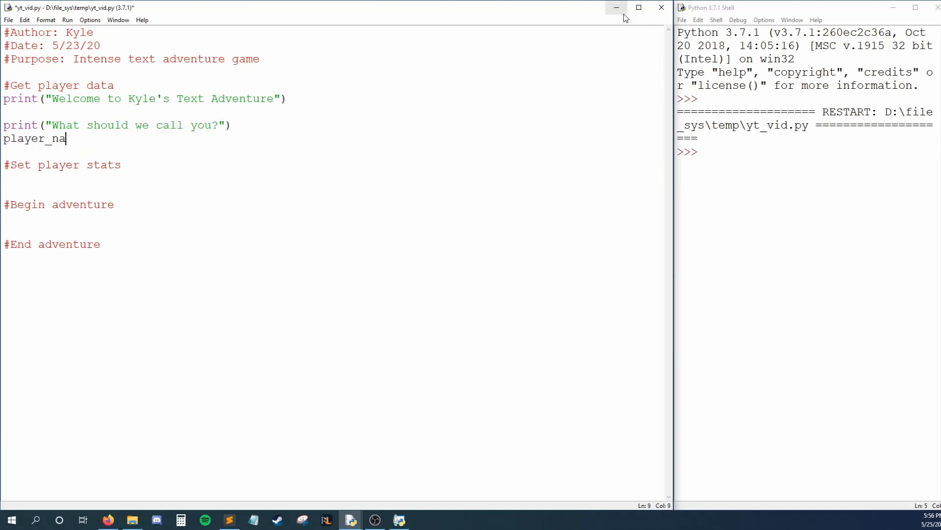
text(me = input("[Name]: "))
text(print("Choose your weapon)
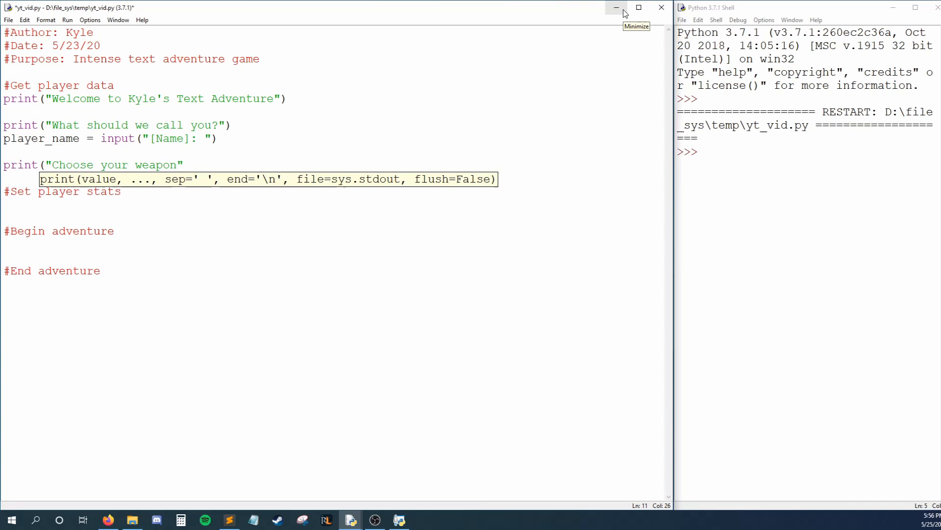
text(weapon = input("[Type 'sword' or 'bow' to receive a weapon]:)
text(player)
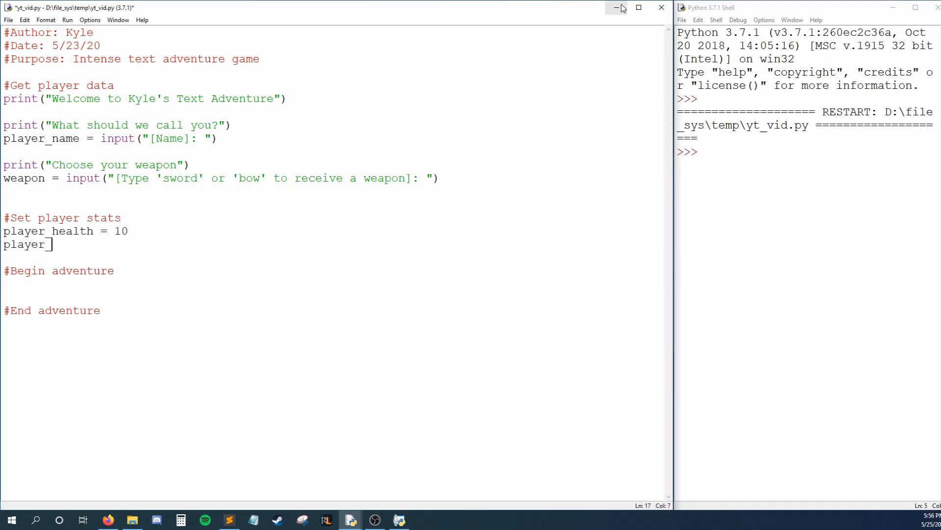
Set player_money to 0 and branch player_attack on weapon with an invalid-choice else
text(_money = 0)
text(player_attack = 5)
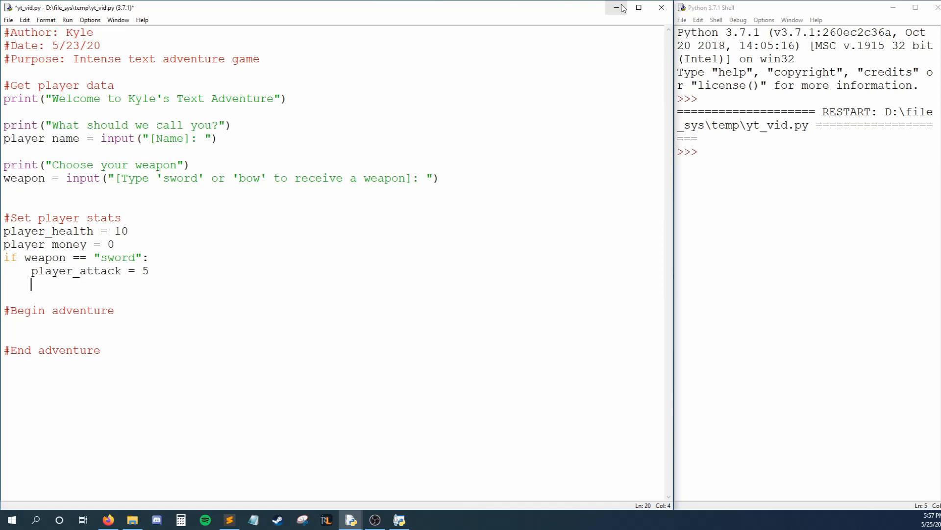
text(elif weapon == "bow":)
click(332, 297)
text(player_attack = 2)
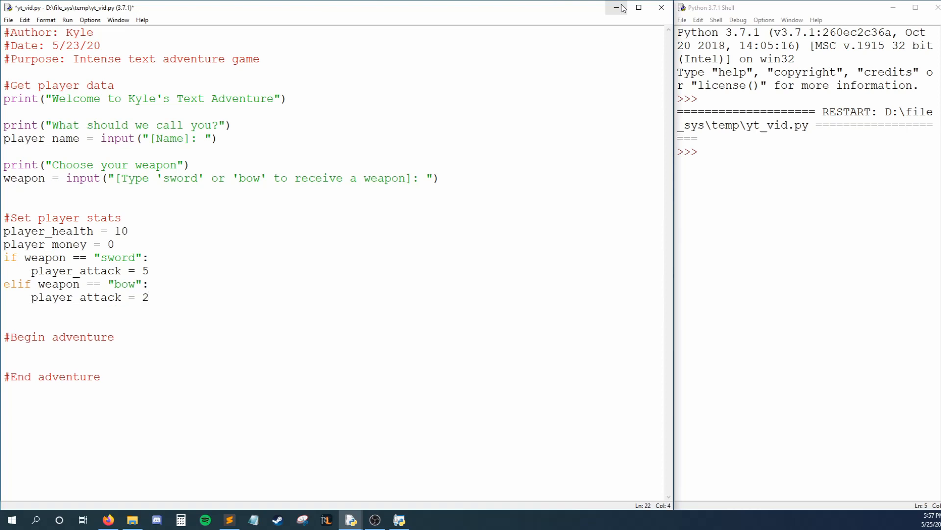
click(4, 311)
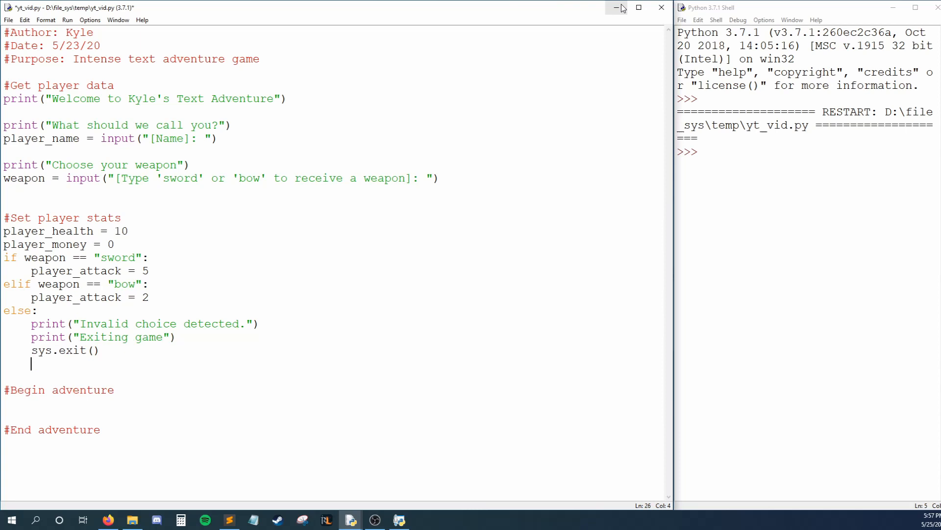
Add import sys at the top of the script below the header comments
click(4, 71)
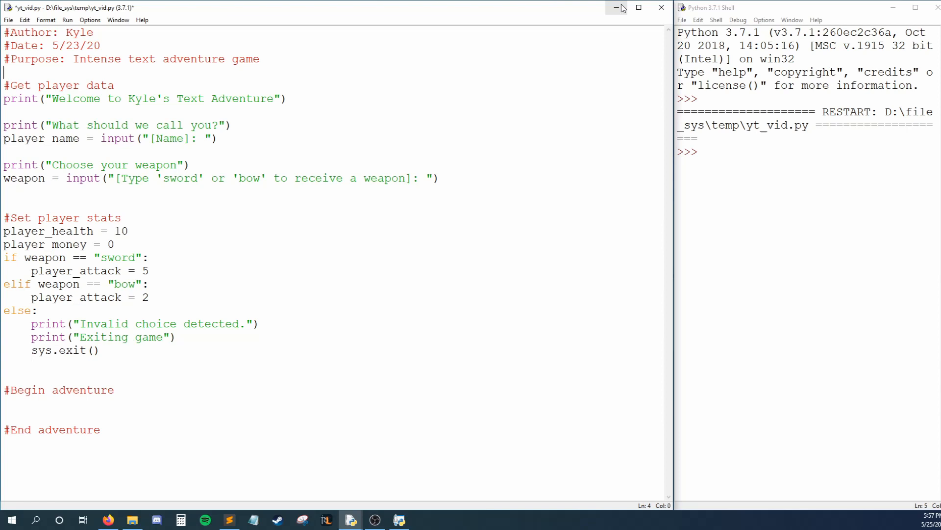
text(import sys)
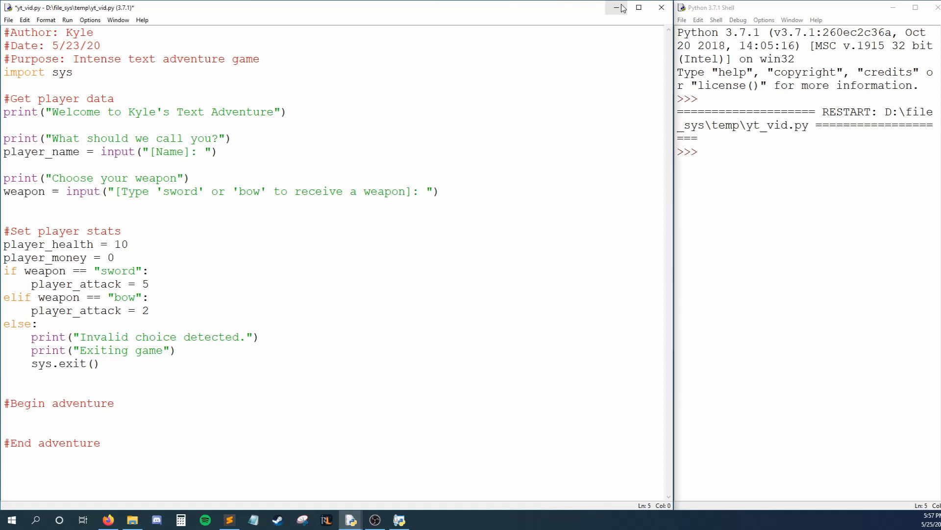
click(4, 85)
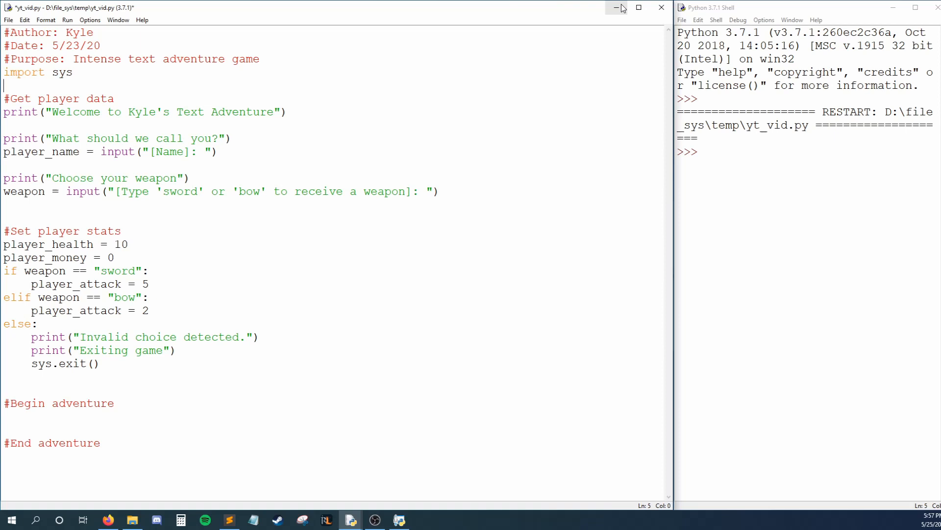
Define exit_game() holding the invalid-choice lines and call it from the else branch
text(def exit_game():)
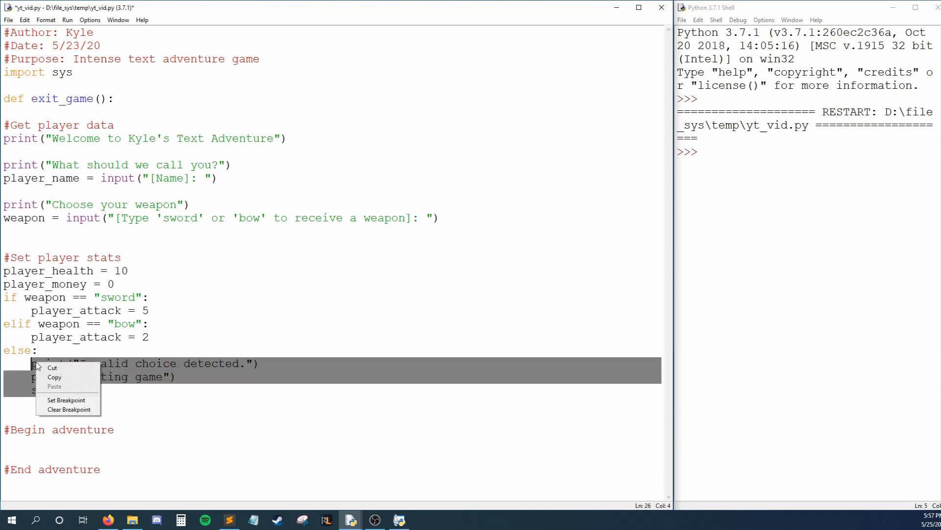
click(53, 367)
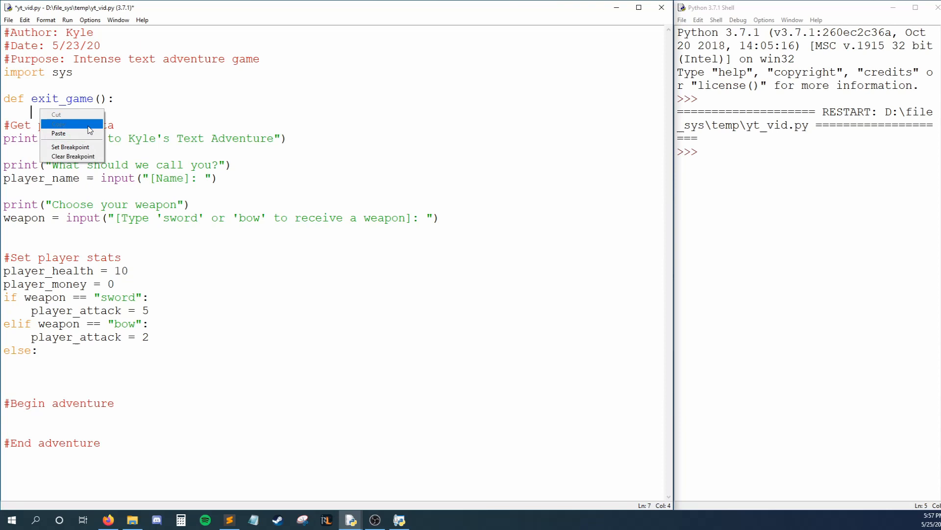
click(58, 133)
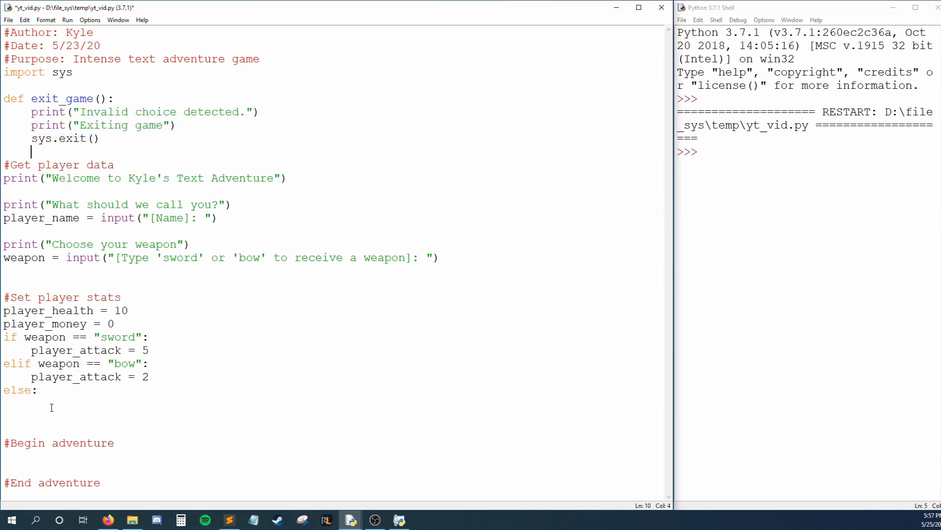
text(exit_game())
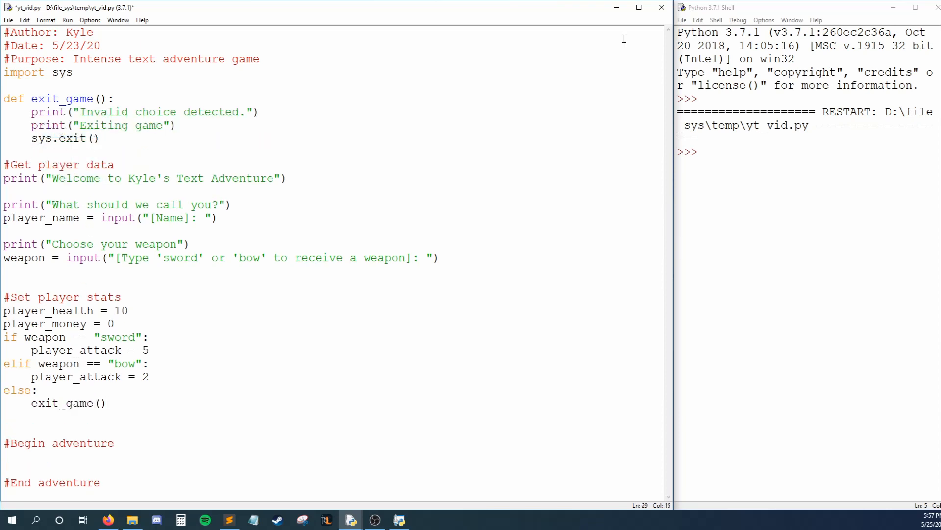
Start the Begin adventure welcome print under its section comment
click(5, 455)
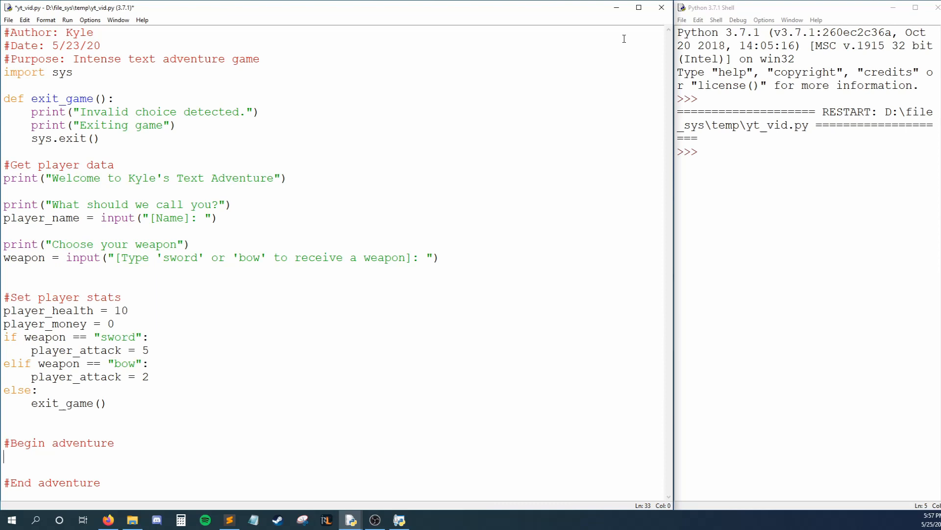
text(print("Welc)
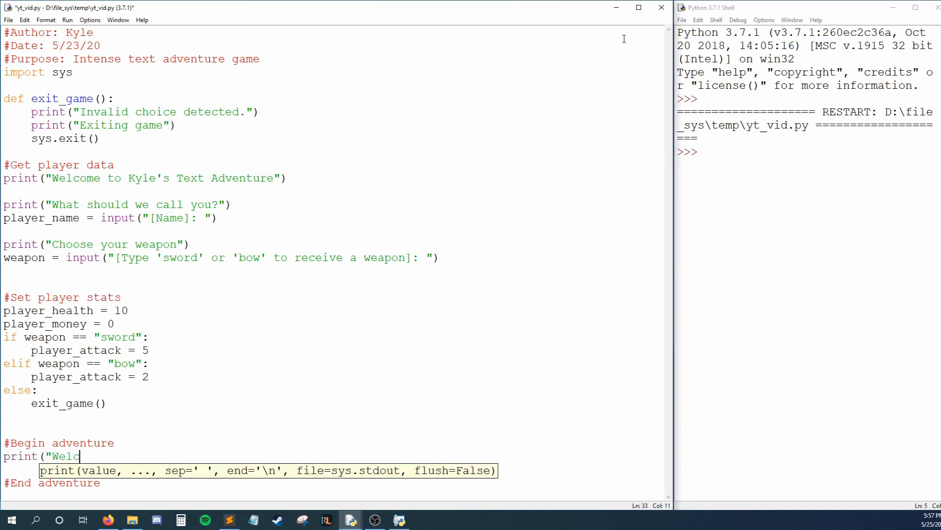
Welcome player_name awaking in the forest and ask for a path choice via input()
text(ome " + player_name + ". You awake in the forest\)
text(and see a path going left and a path going right."))
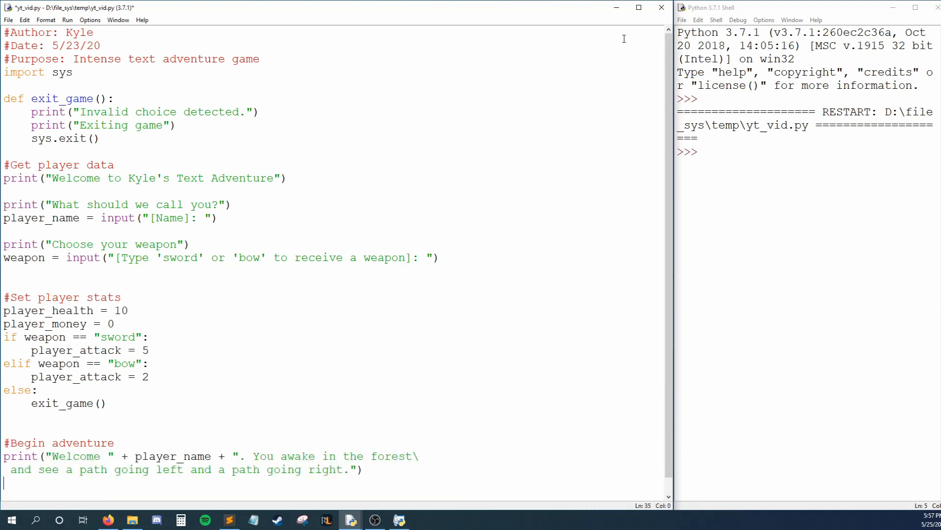
text(choice = input("[Type 'left' or 'right' to choose a p)
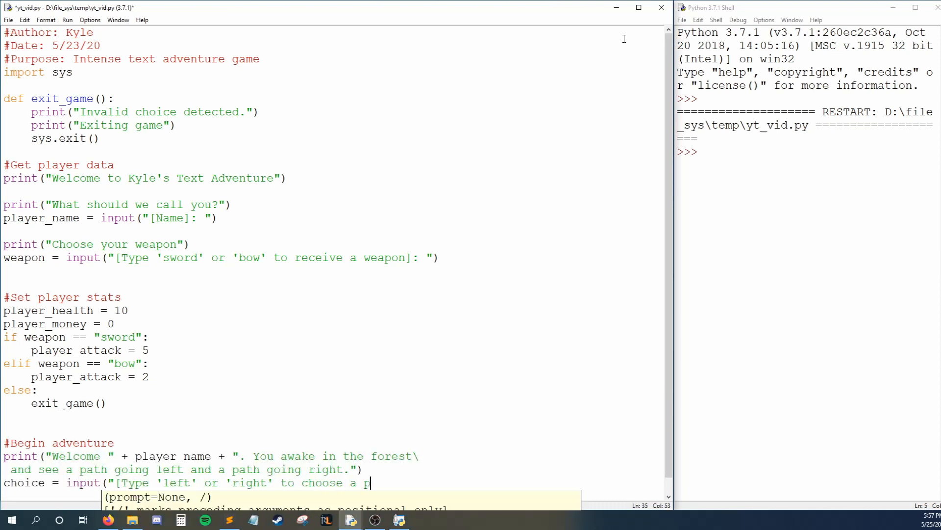
text(ath]: "))
text(if choice == "left": #fight path)
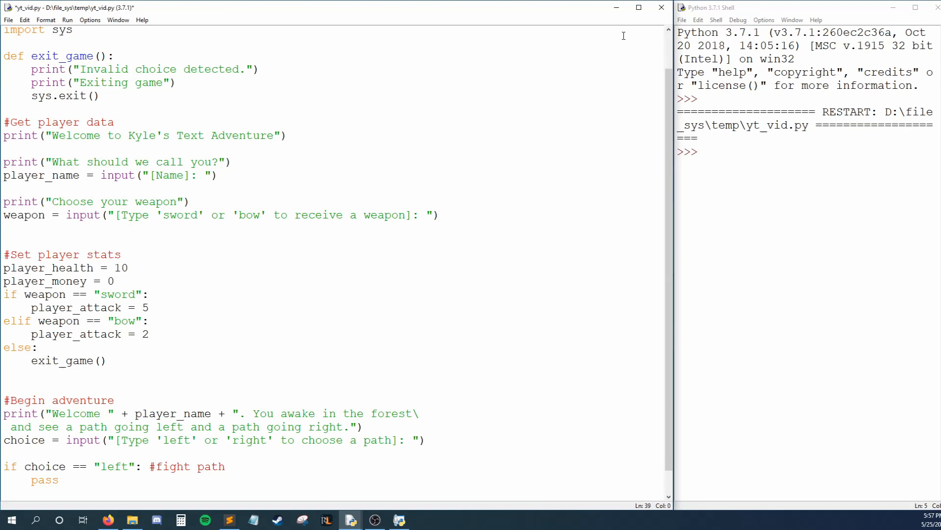
Branch choice into left fight and right loot placeholders, calling exit_game() otherwise
text(elif choice == "right": #loot path)
text(pass)
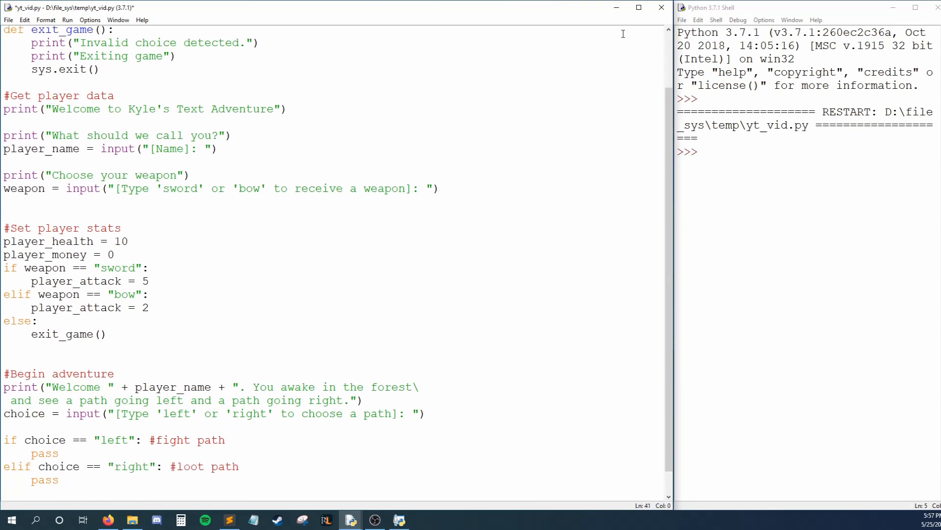
text(exit_game()
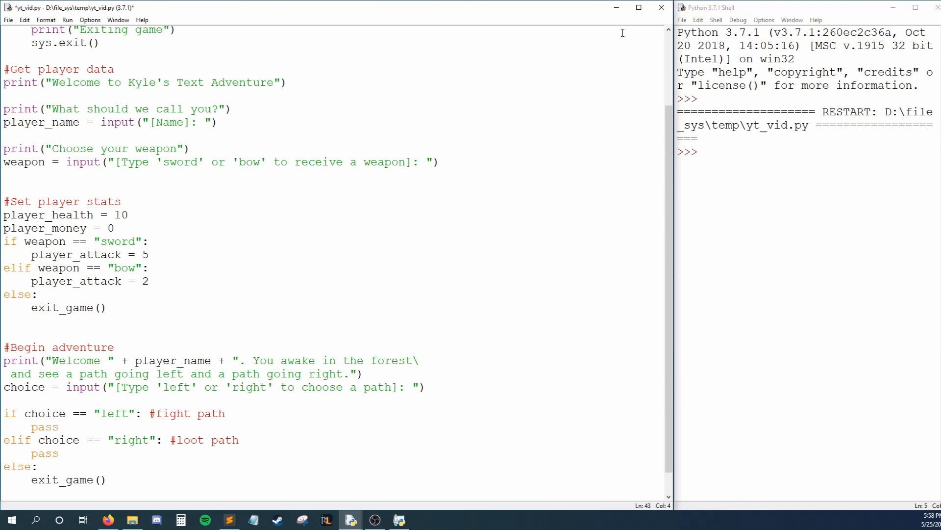
click(58, 453)
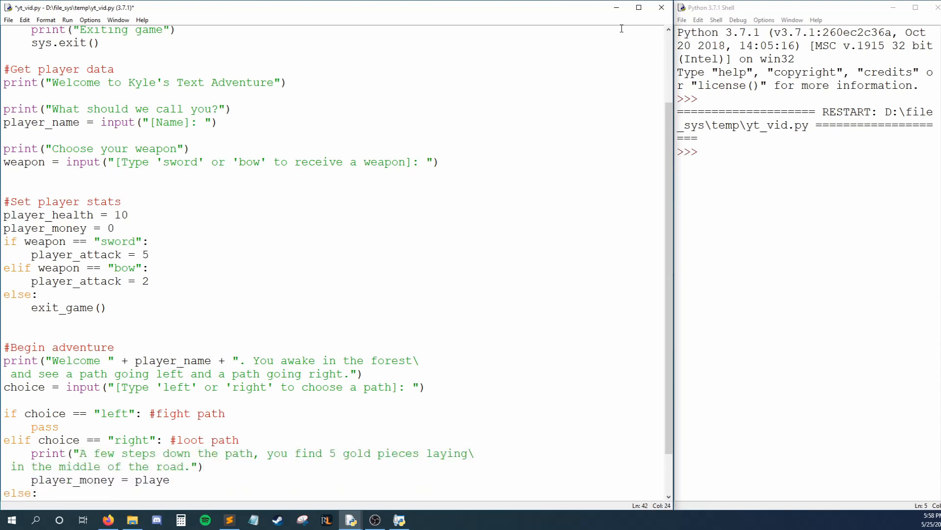
Add 5 gold to player_money on the loot path and announce a goblin attack on the fight path
text(r_money + 5)
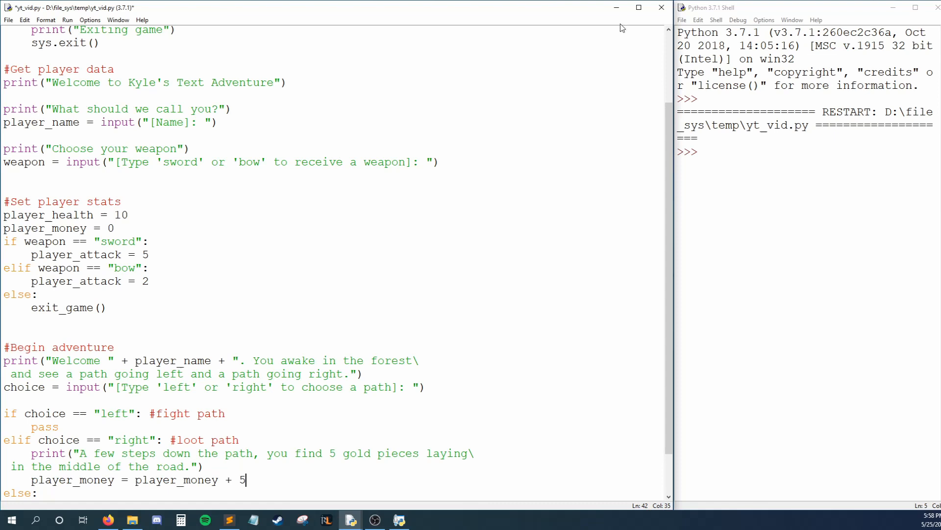
click(59, 427)
text(rint("Out of nowhere, a goblin jumps out)
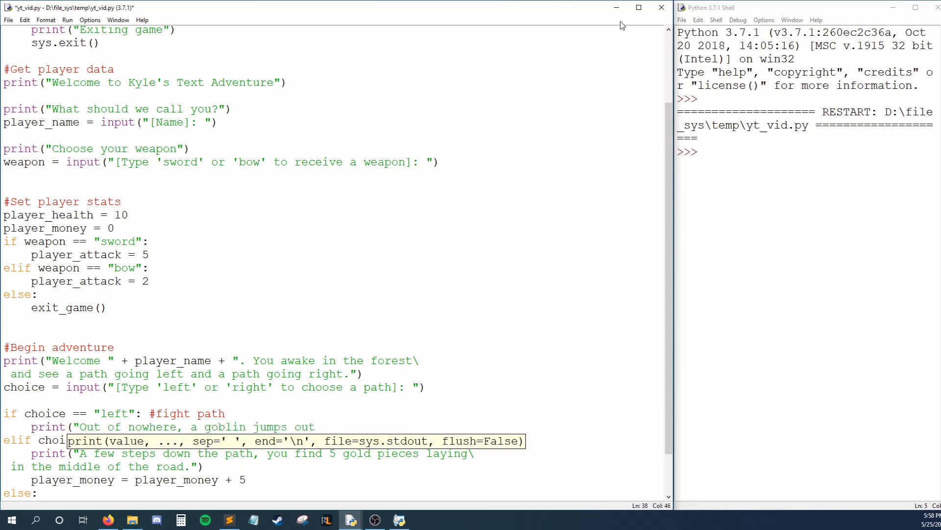
text(and attacks you!"))
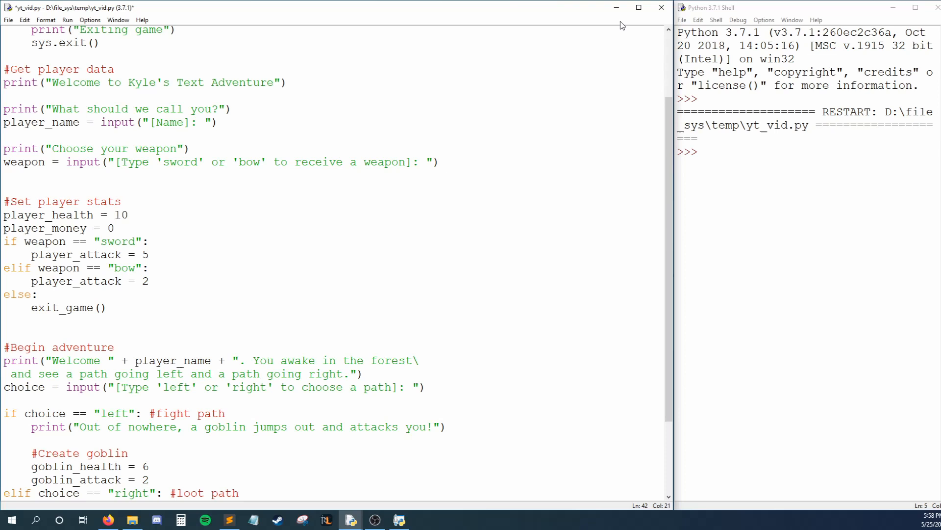
Create the goblin with goblin_health 6 and goblin_attack 2 under the fight path
scroll(down, 3)
text(while goblin_healt)
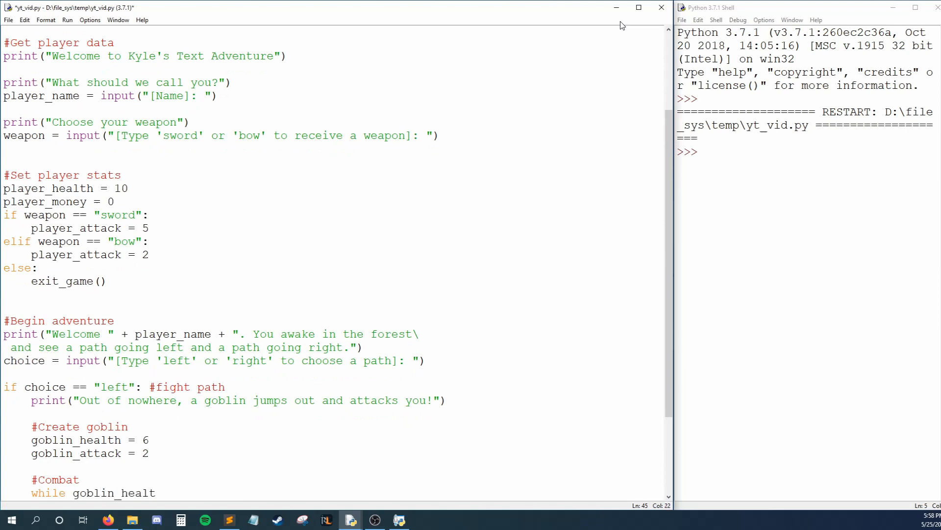
Loop while goblin and player health are above 0, subtracting goblin_attack from player_health each round
text(> 0 and player_health > 0:)
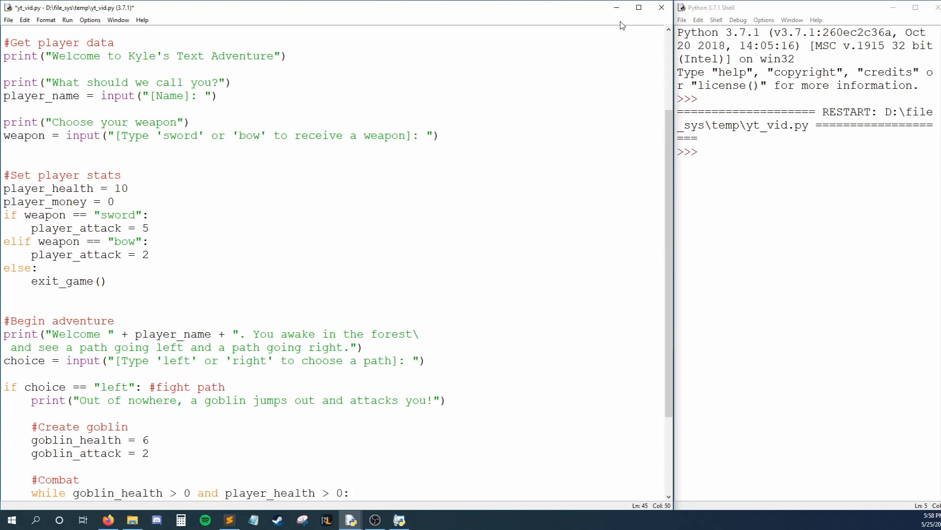
click(350, 493)
text(print("The goblin swings at you and hits you for " + str(goblin_attack) +)
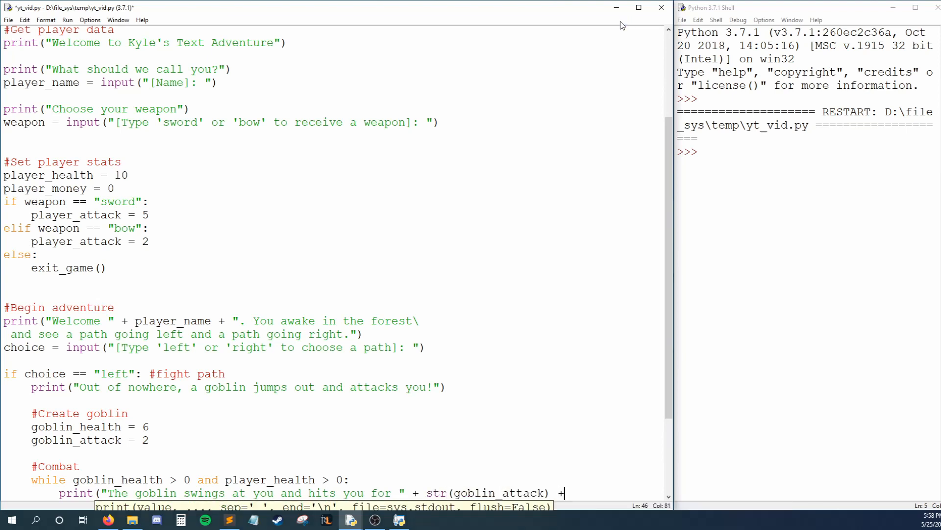
text(player_health = player_heal)
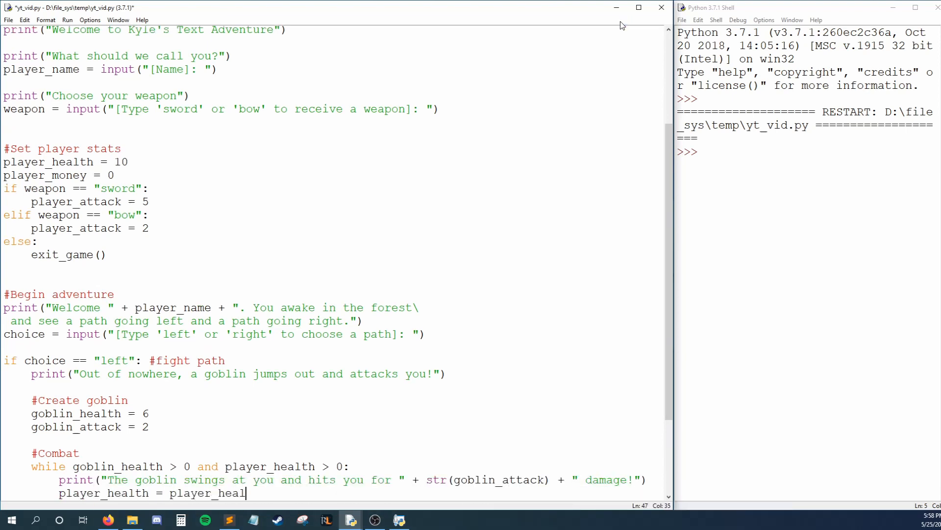
text(h - goblin_attack)
text(goblin_health = goblin_health - player_attack)
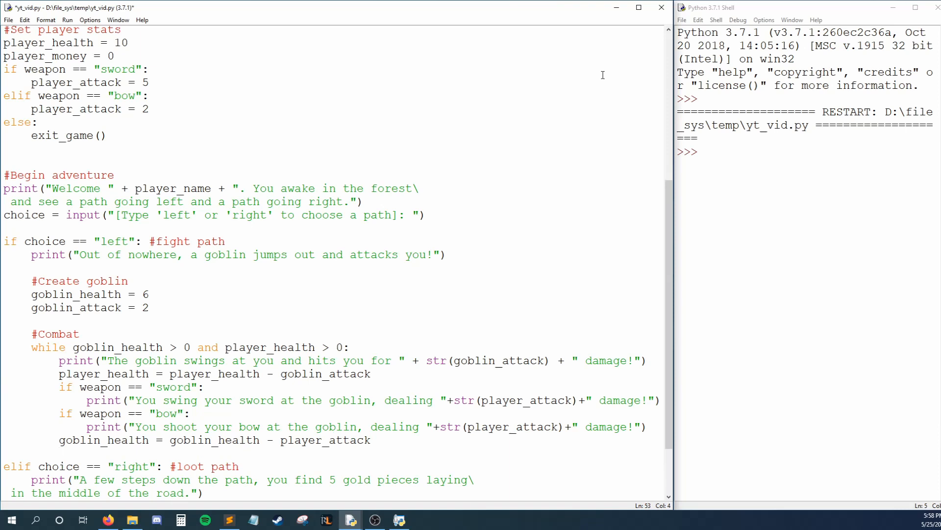
Add a #Post combat check ending the game if player_health reaches 0
text(#Post combat)
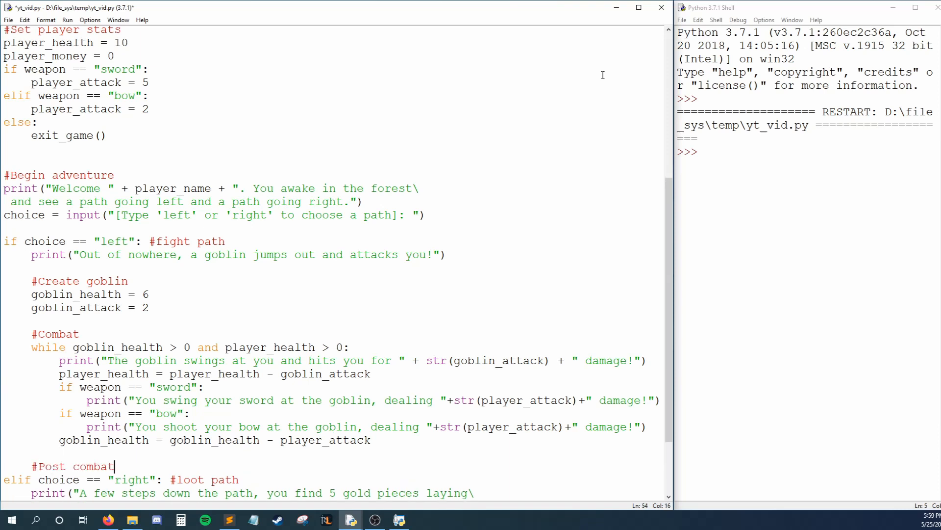
key(Return)
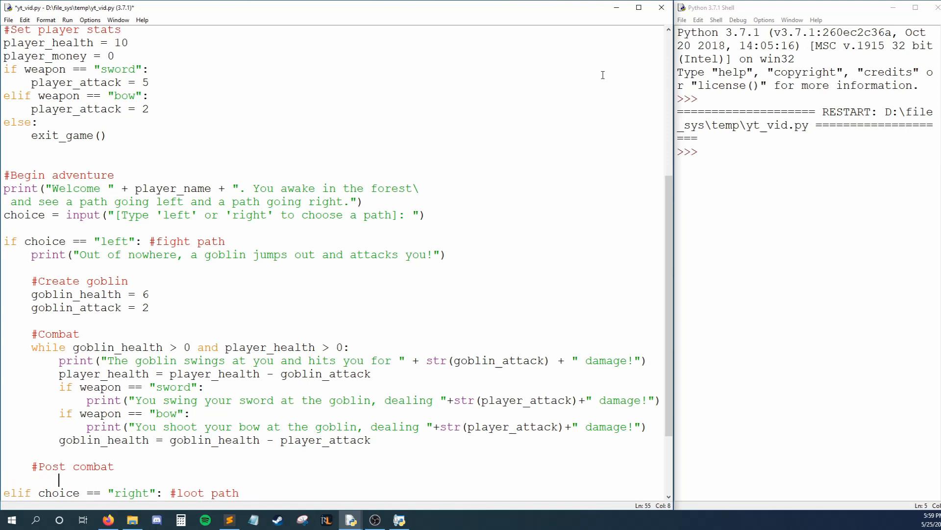
text(if player_health <= 0:)
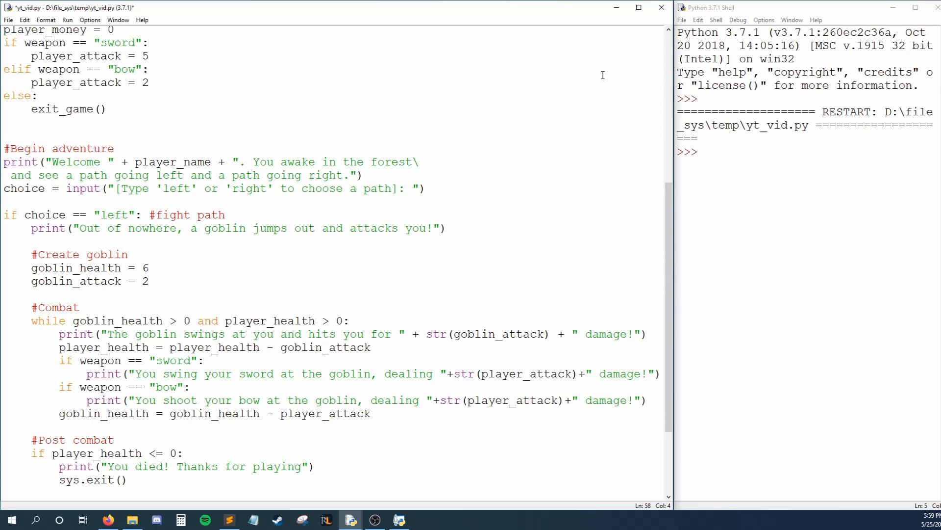
Award 2 gold with a victory message when goblin_health drops to 0
text(if goblin_health <= 0:)
text(print("You killed the goblin)
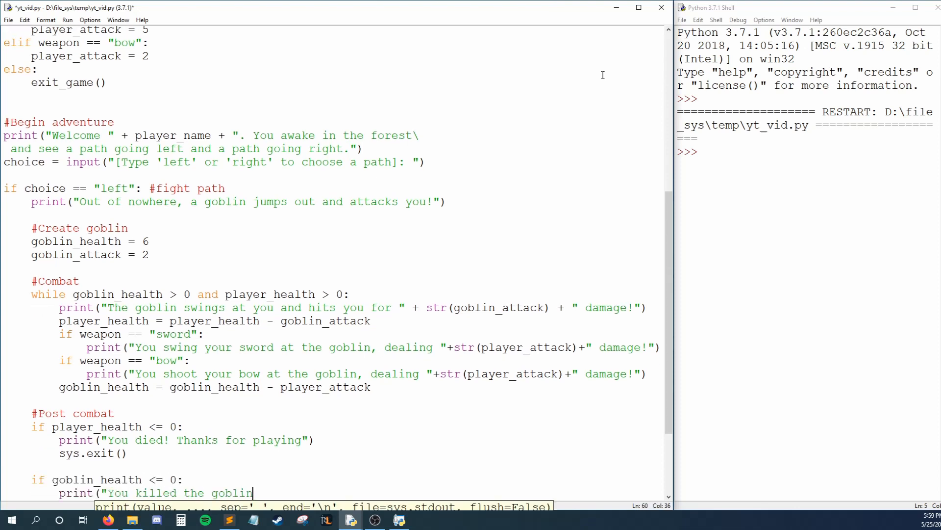
text(and collect the 2 pieces of gold he had)
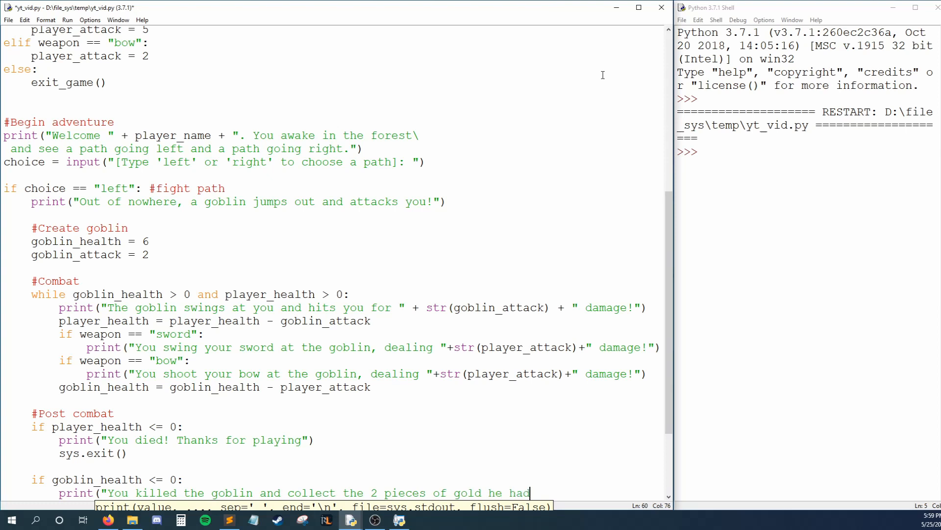
text(player_money = player_money + 2)
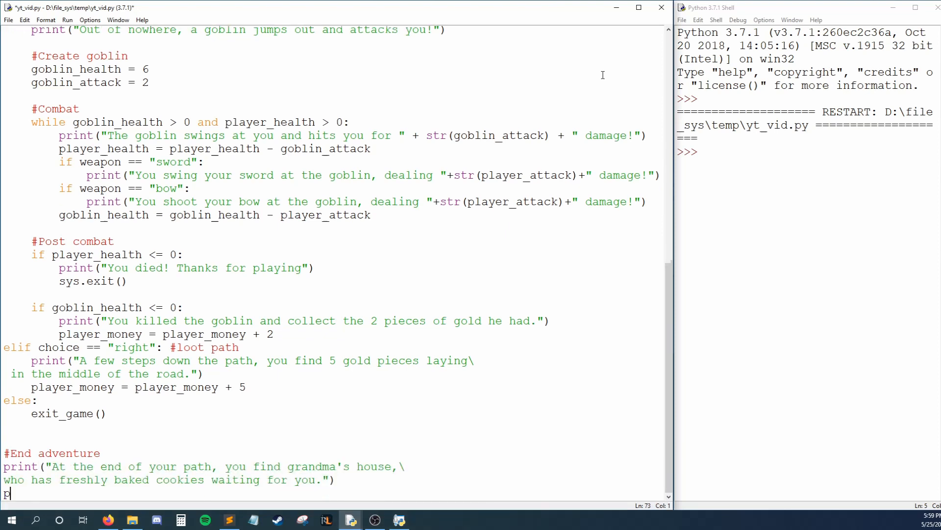
Finish the ending print of final gold using str(player_money)
text(rint("You finished the game with " + str(player_health)
text(+ " health and " + str)
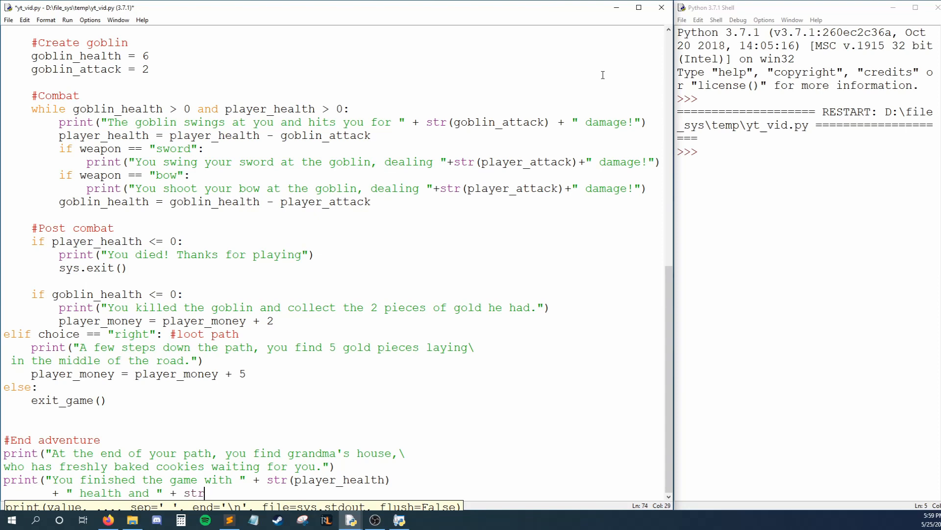
text((player_money) + " gold."))
text(print("Thanks for playing! To continue the story, buy the $60 expansion pack!"))
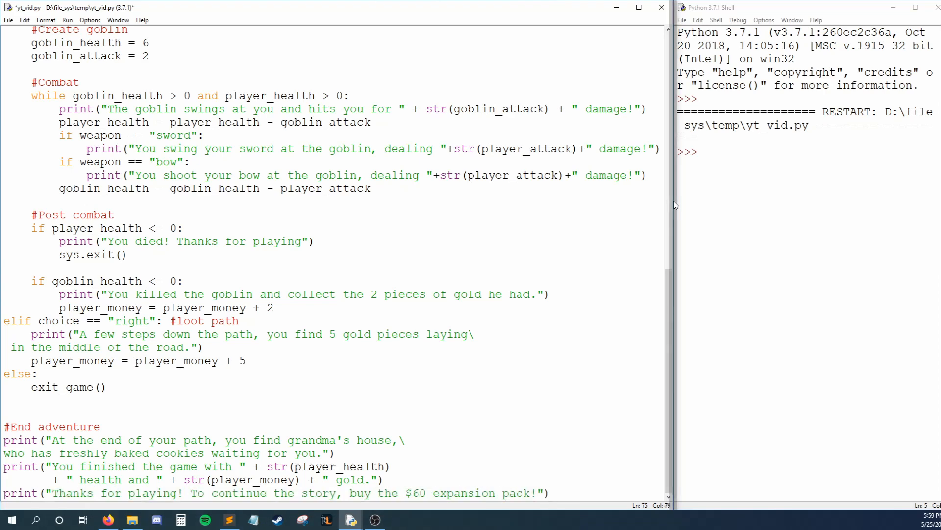
click(68, 19)
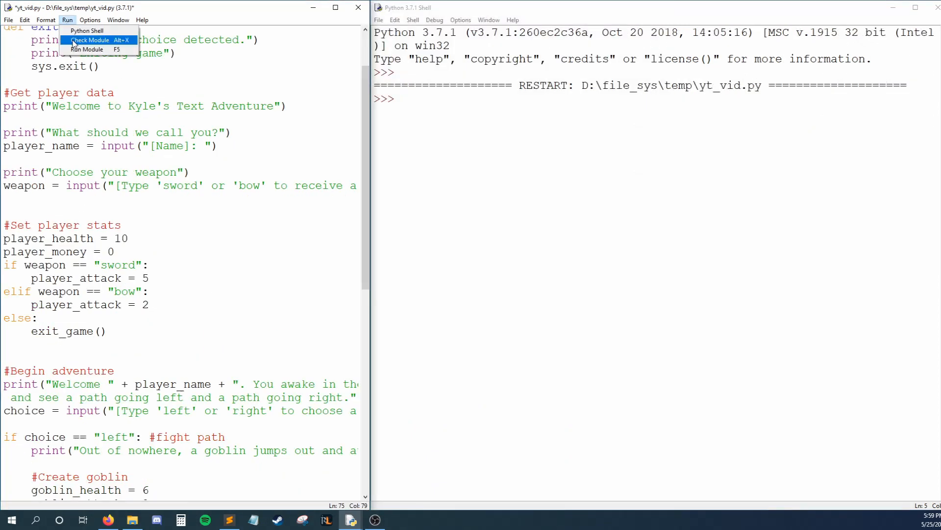
Run the module, saving first, test the 'neither' path choice exiting, then rerun with F5
click(90, 40)
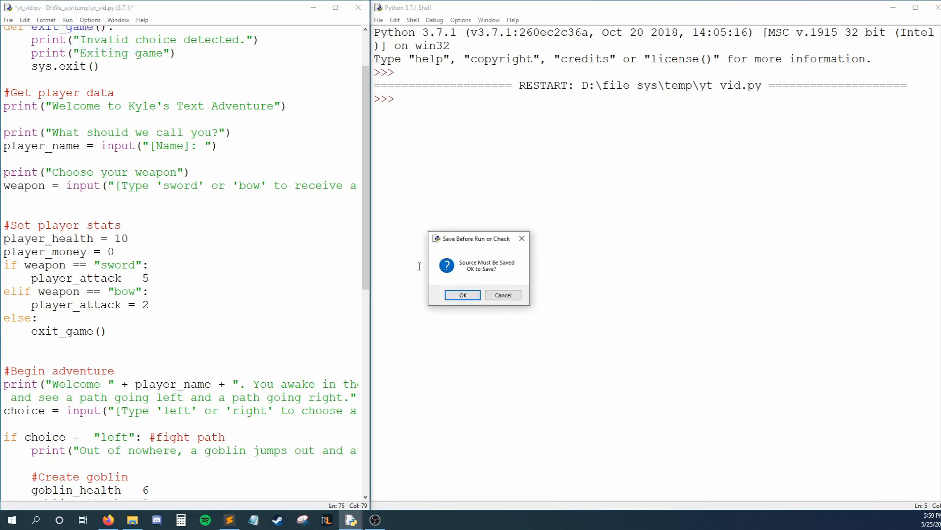
click(462, 295)
text(r)
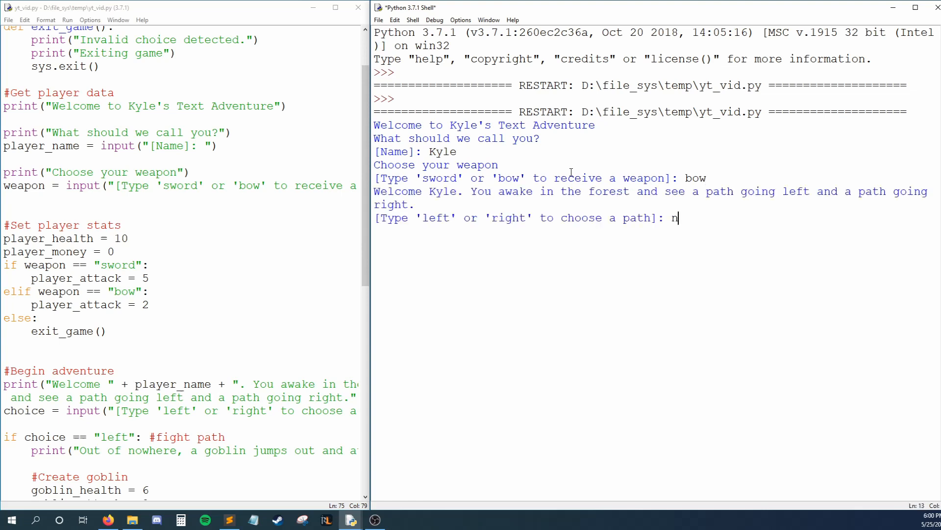
key(Return)
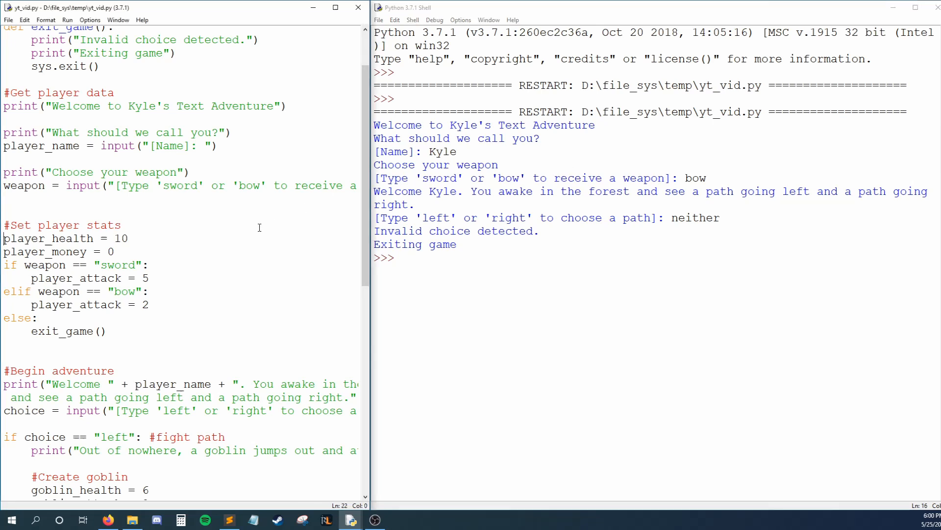
key(F5)
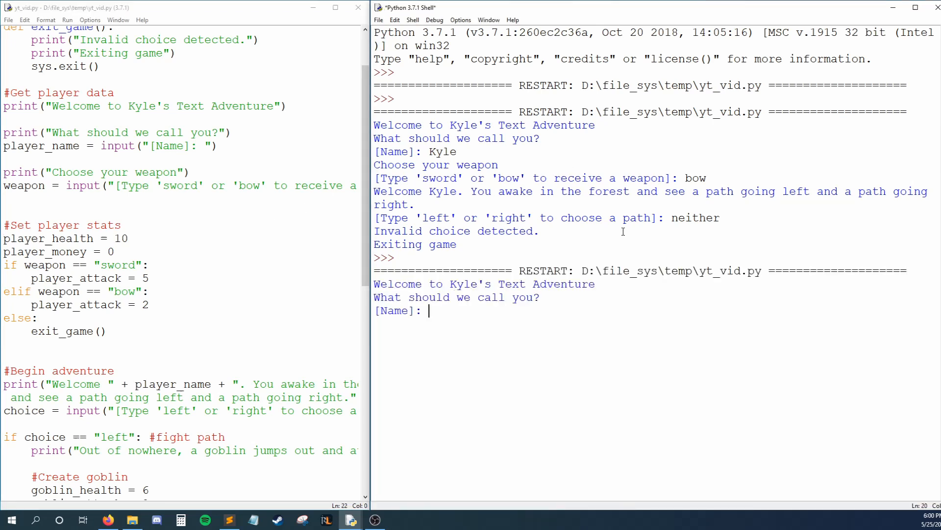